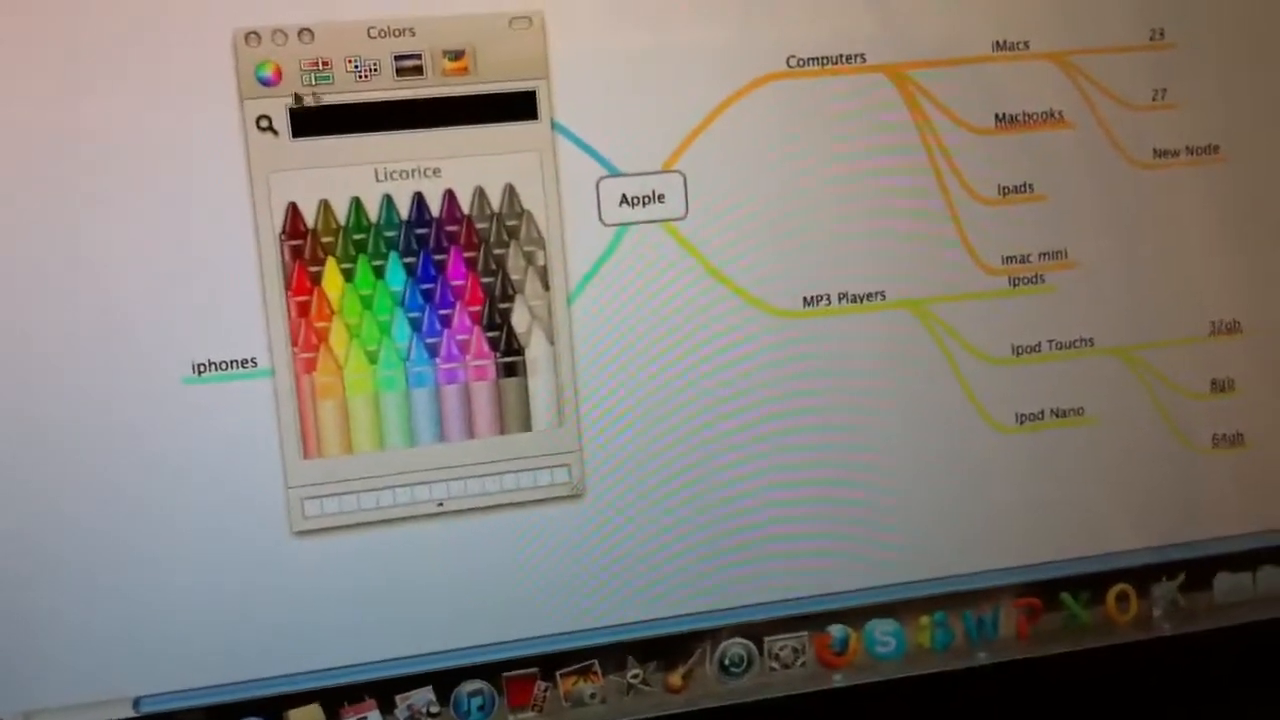
# Apply a teal crayon colour to the Cell Phones branch
pyautogui.click(315, 64)
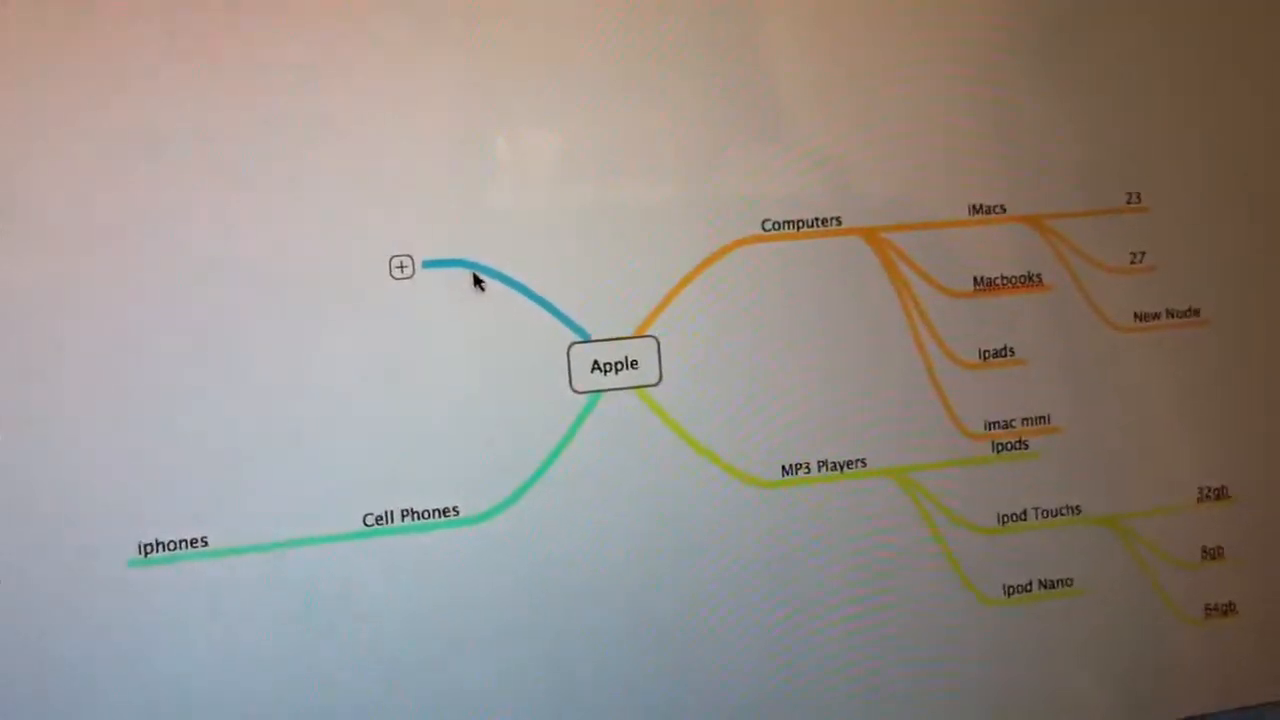
# Add a default "New Node" at the end of the new blue branch off Apple
pyautogui.click(401, 266)
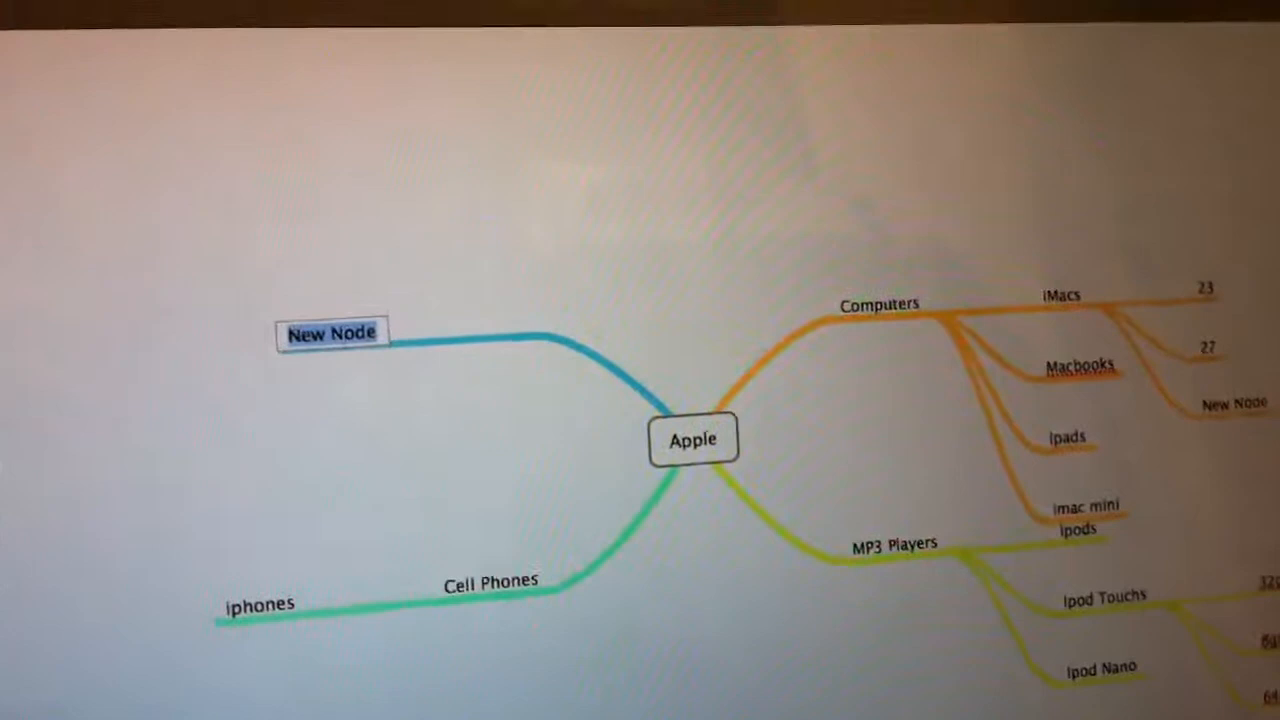